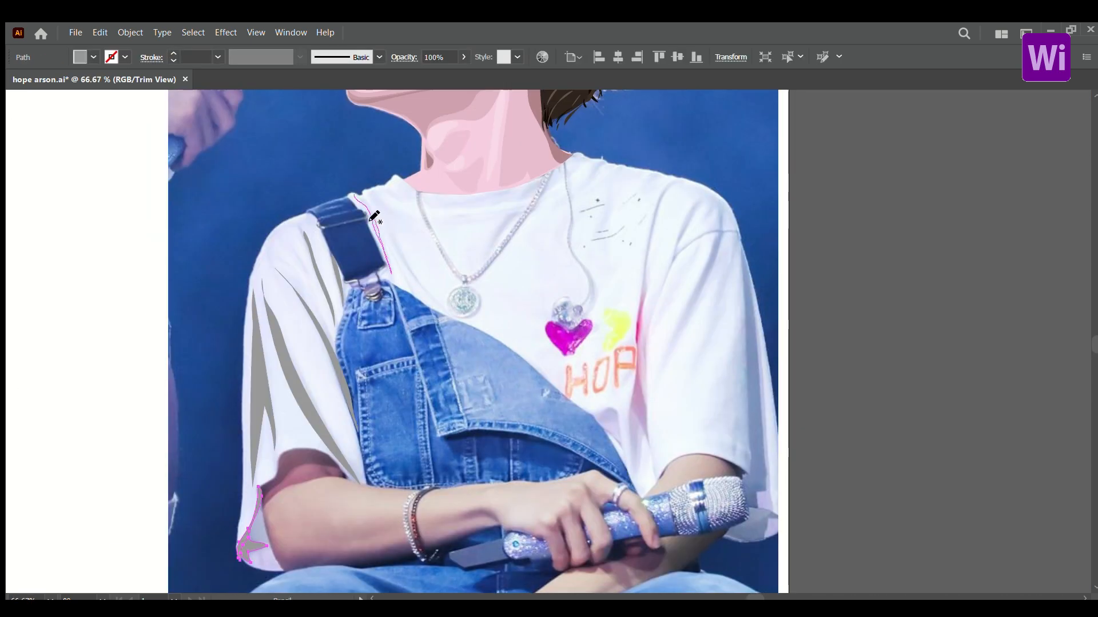
- Trace a pencil shape along the overalls strap edge toward the microphone
drag(662, 287, 728, 231)
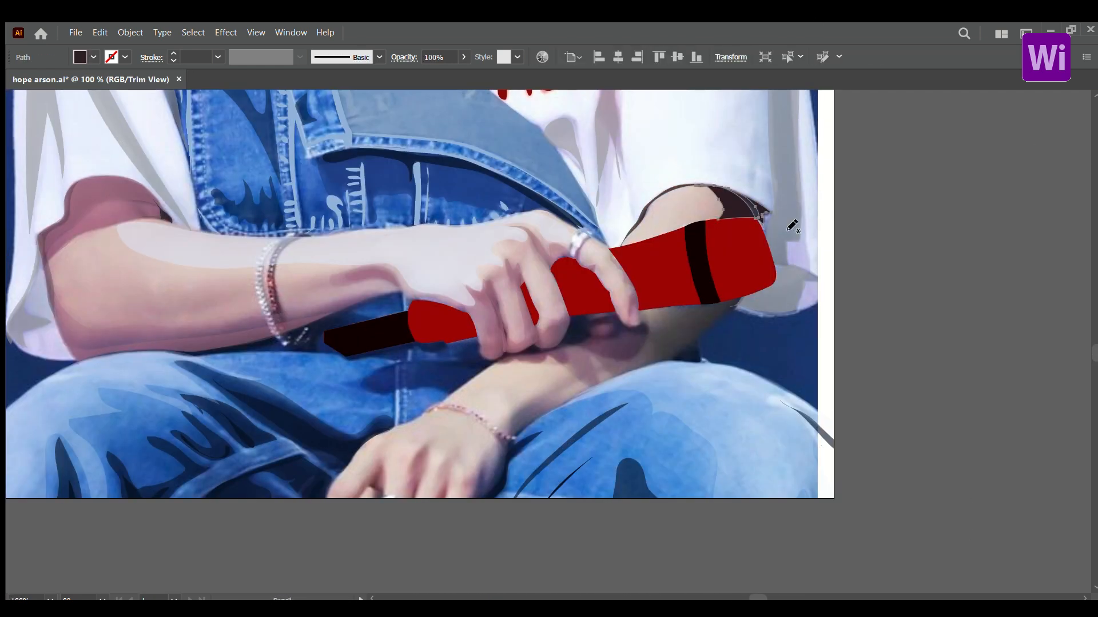
- Zoom in on the black-clad performer's nose to trace nostrils and shadows
scroll(down, 3)
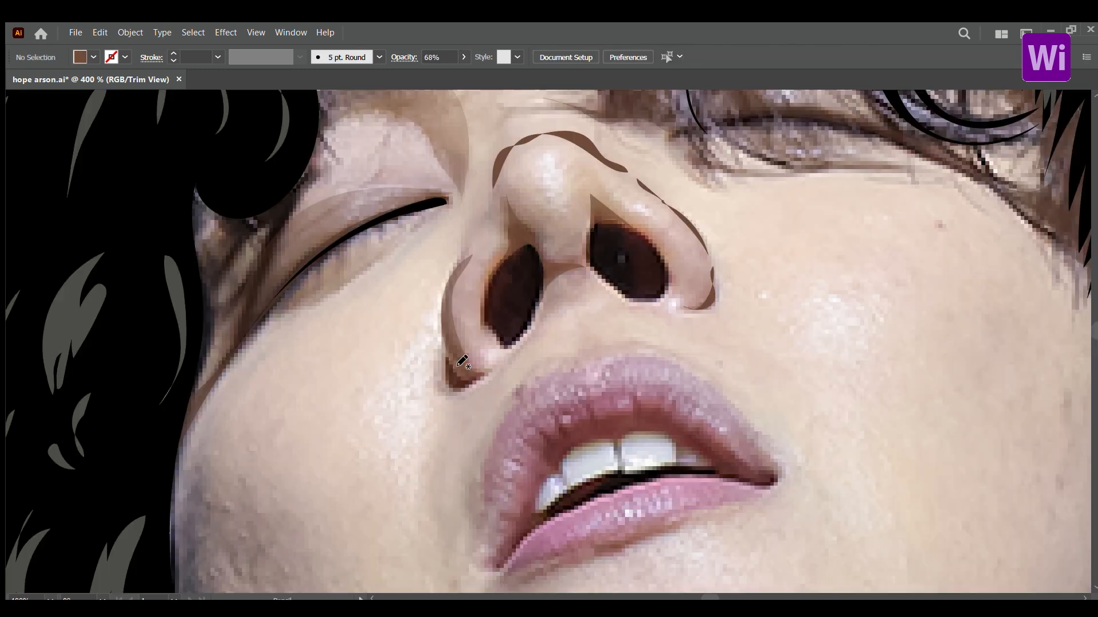
- Start drawing white highlight streaks on the black shirt folds
click(515, 309)
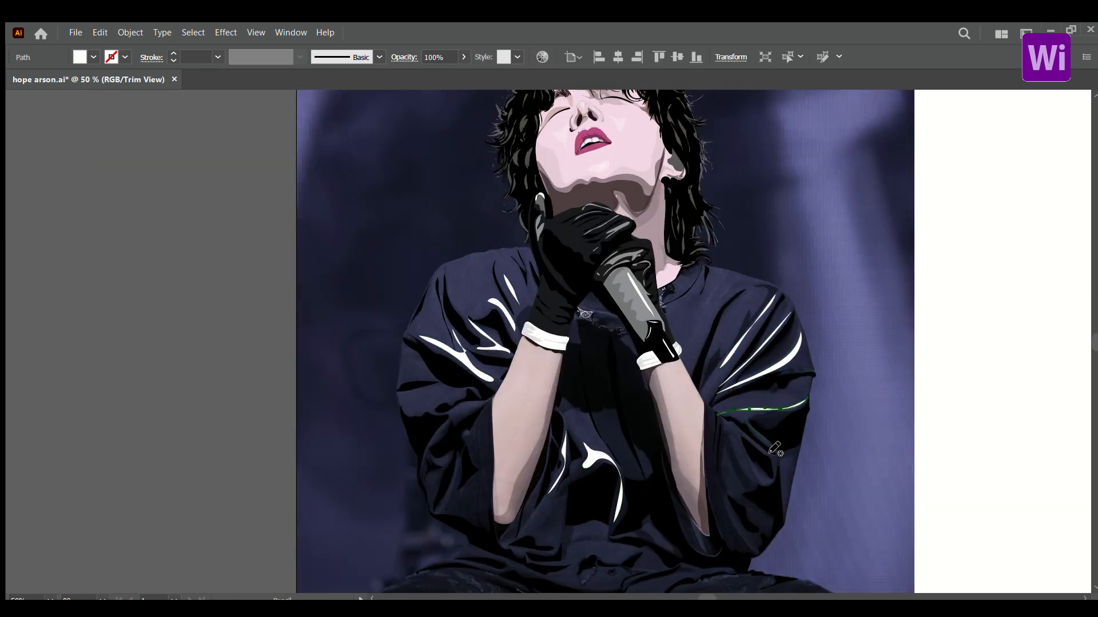
- Deselect the bokeh circle group to view the finished navy background composition
scroll(down, 3)
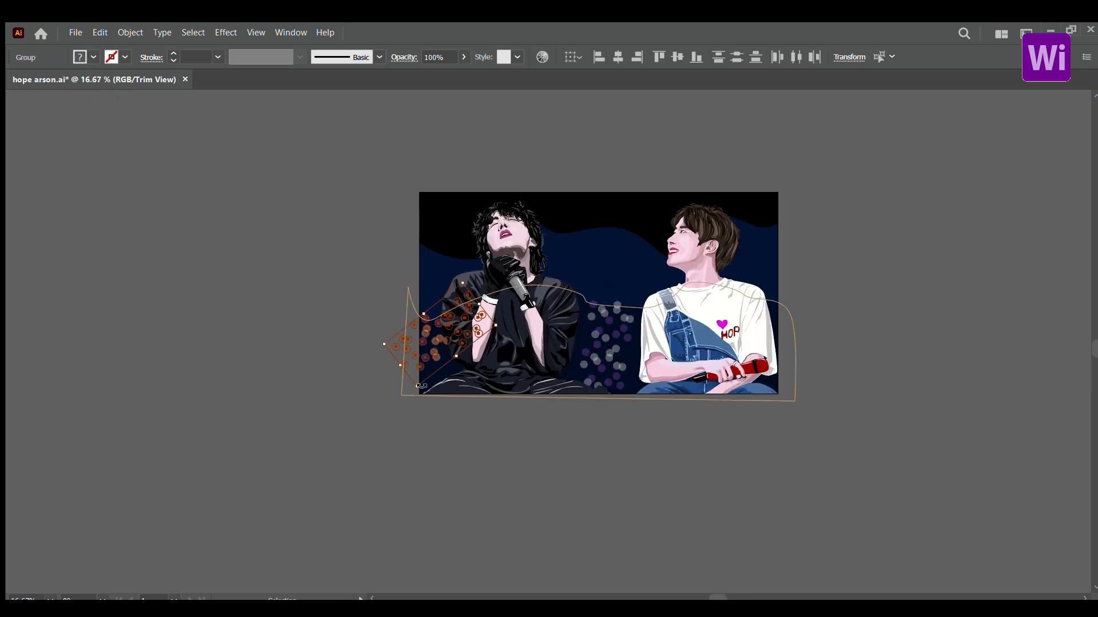
click(308, 181)
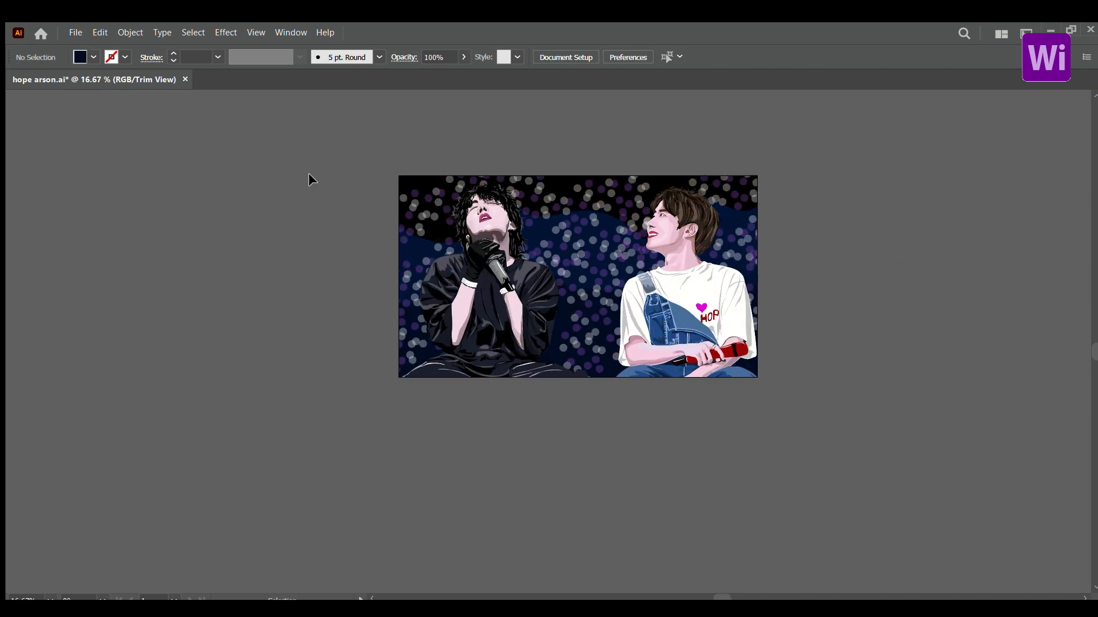